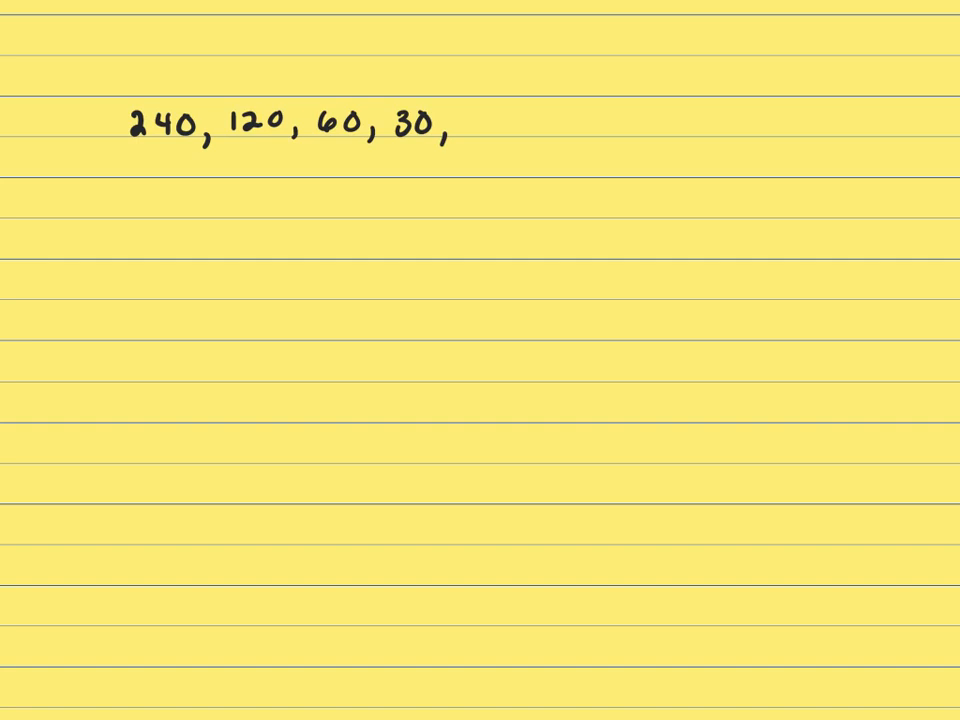
Write 15, then the next term 7.5 (also 7½ and 15/2) after 30, followed by a comma.
type("1")
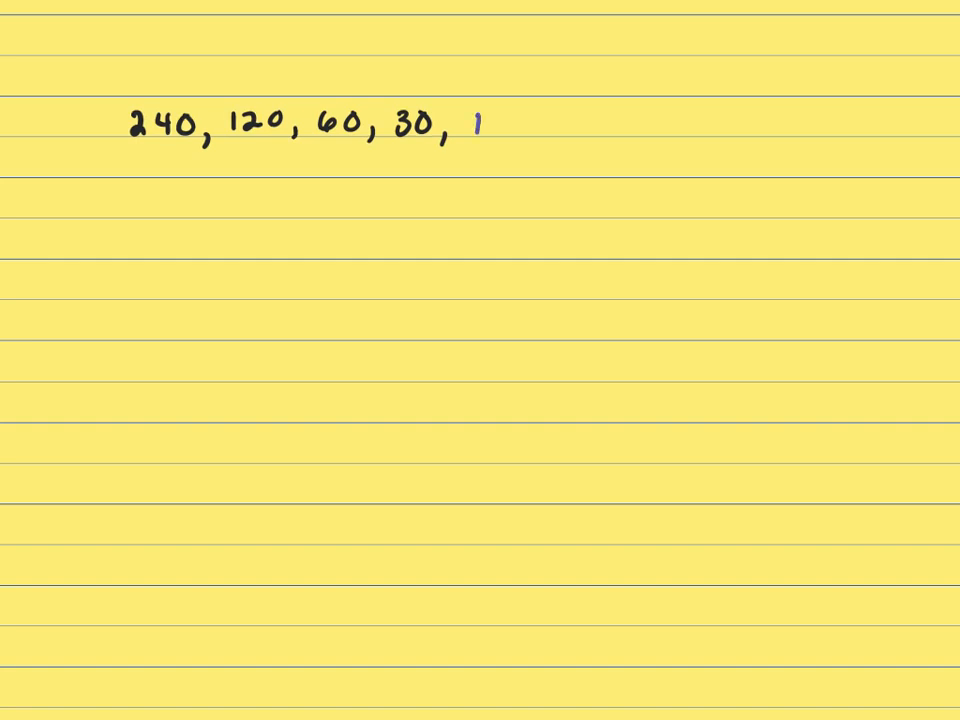
type("15,")
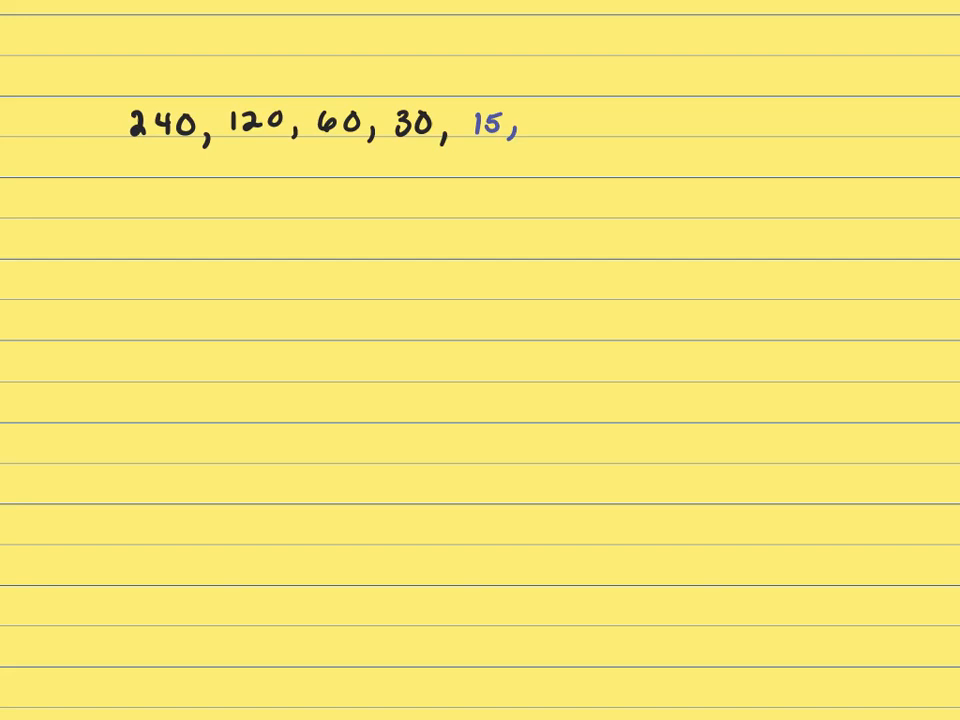
type("7.5")
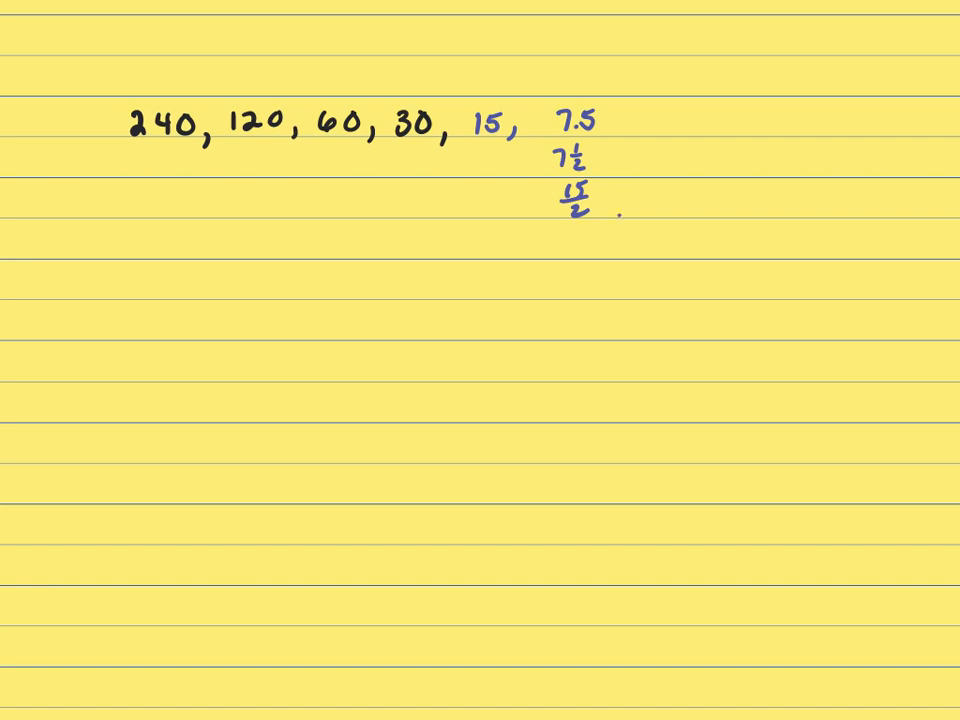
type(",")
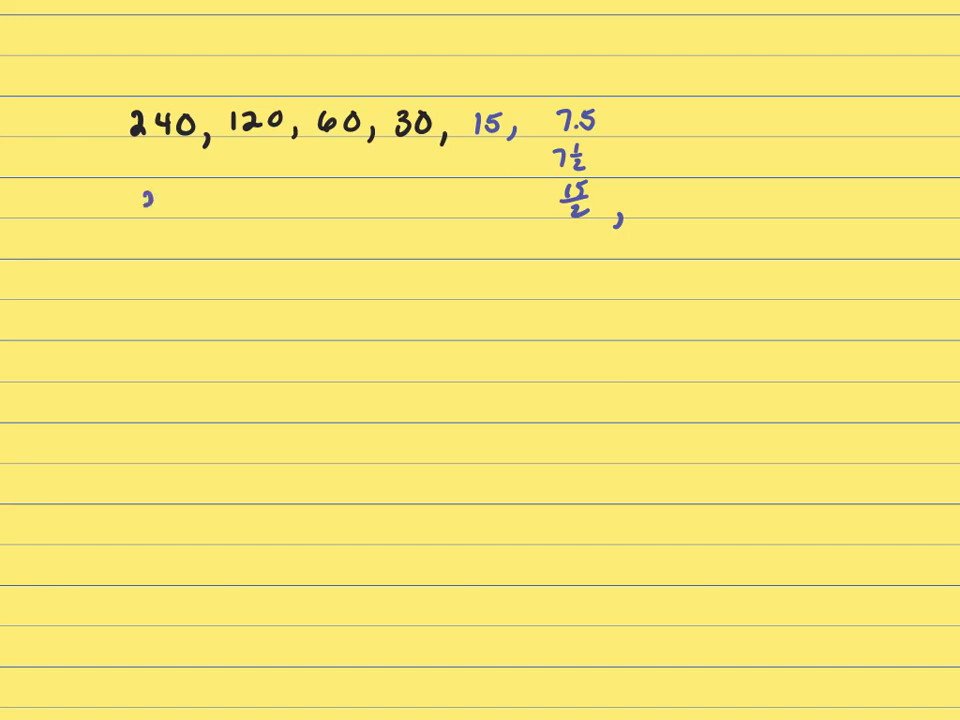
Note 240·½ and 120·½ below with arrows up to 120 and 60, and start writing 15/4.
type("240·½")
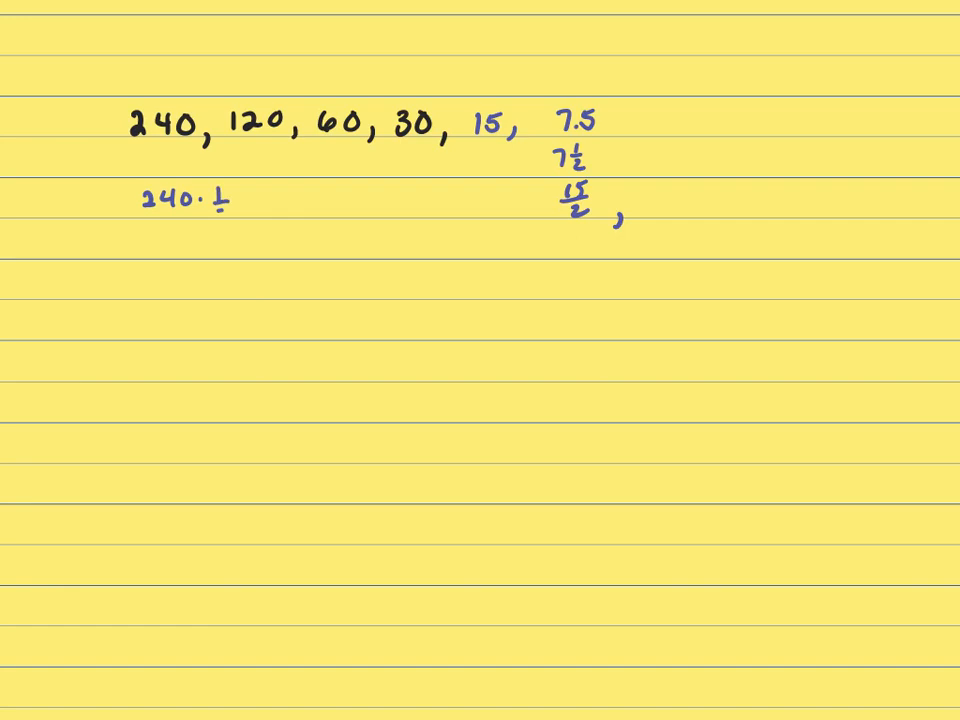
left_click_drag(230, 204, 256, 150)
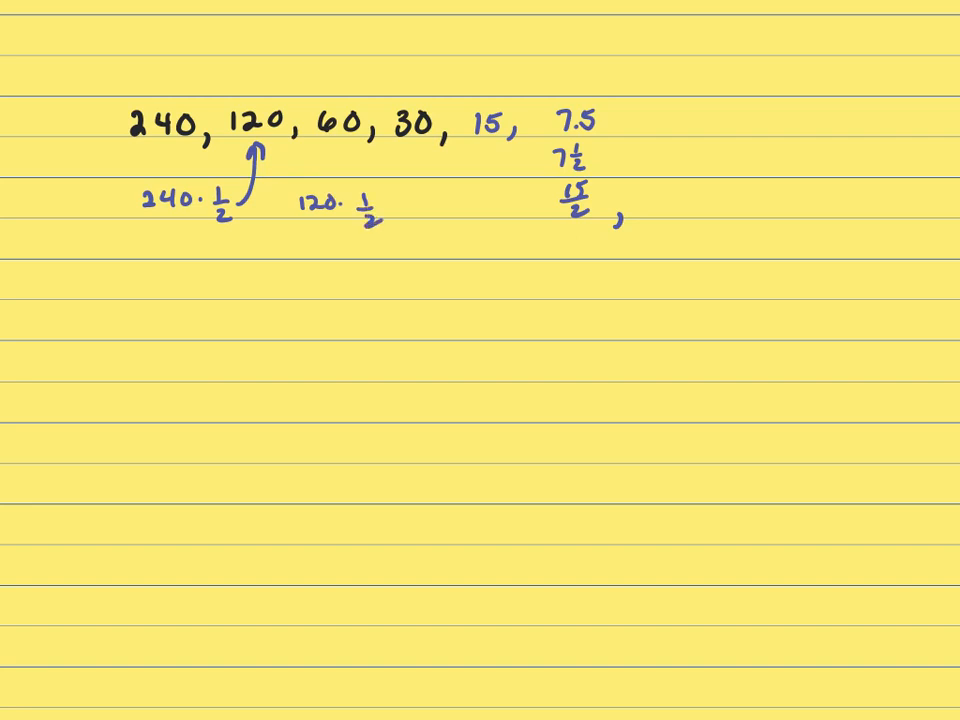
left_click_drag(384, 216, 340, 144)
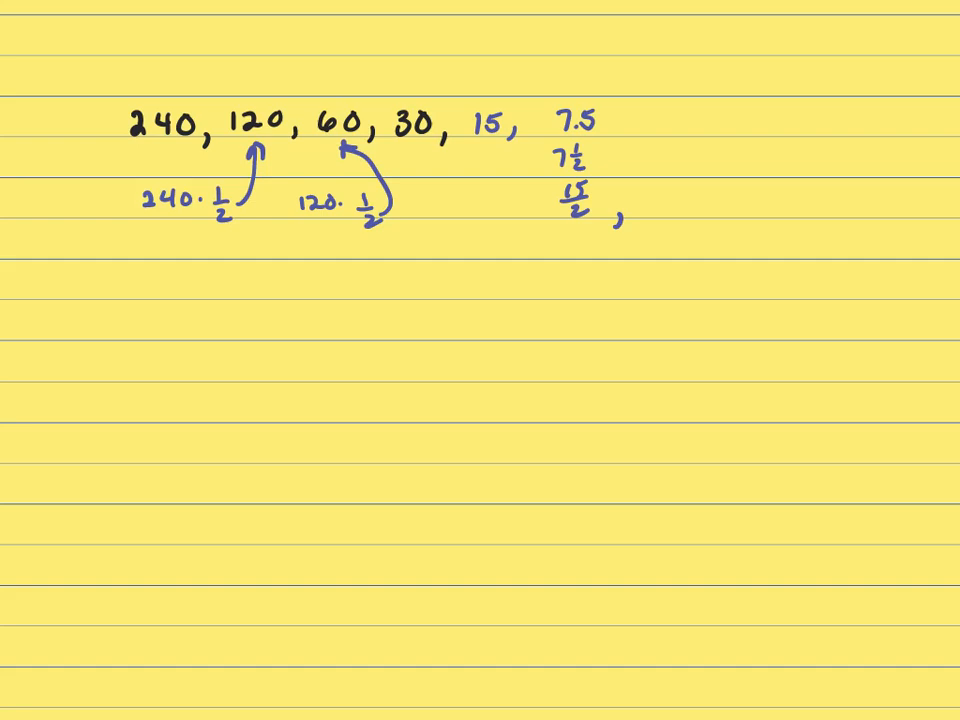
type("15")
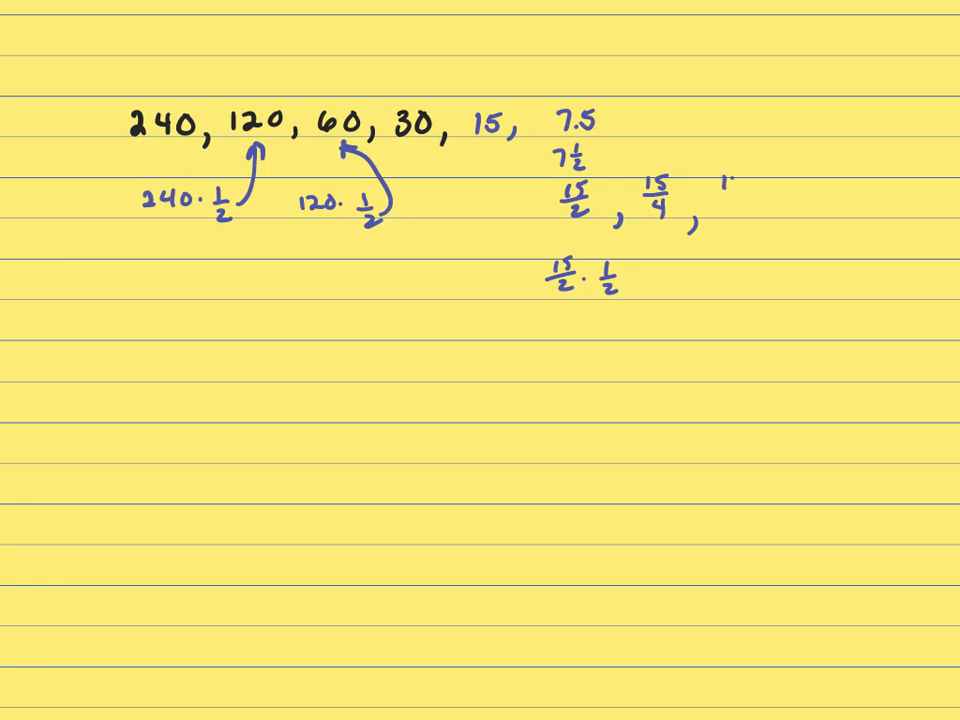
Add 15/8 with a comma and begin the next term 15/16.
type("15/8")
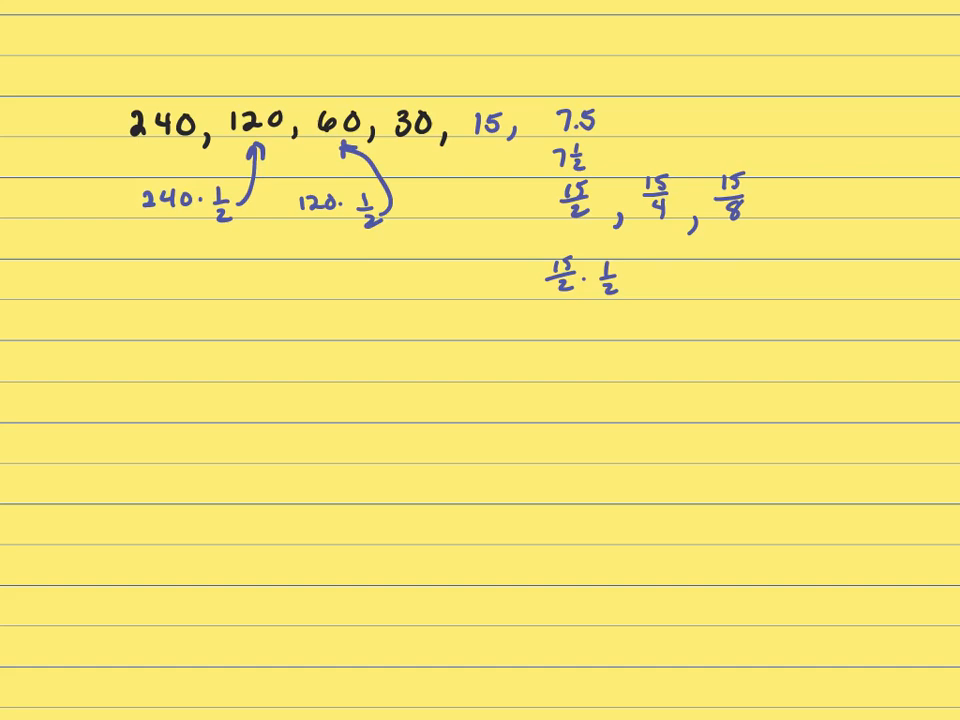
type(",")
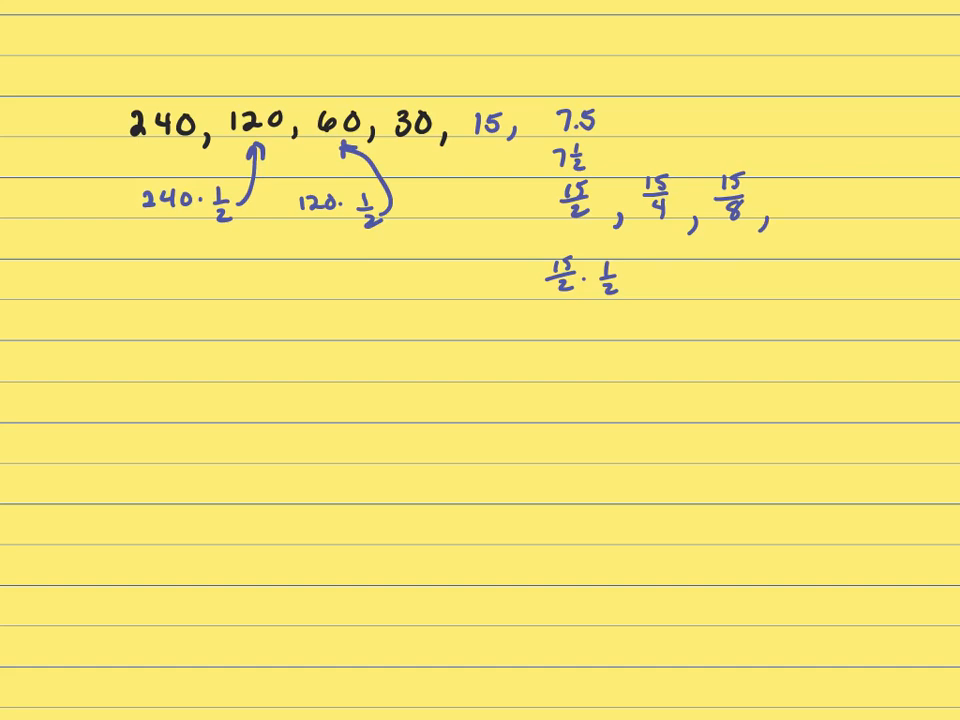
type("15/16")
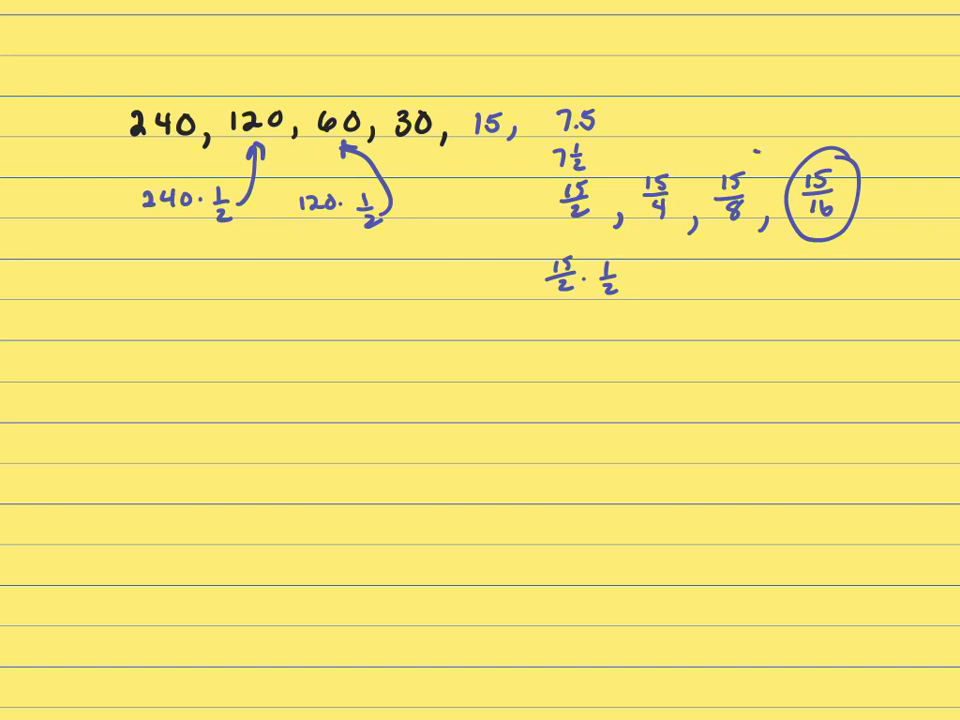
Circle the fraction 15/8 as an answer.
left_click_drag(700, 150, 750, 230)
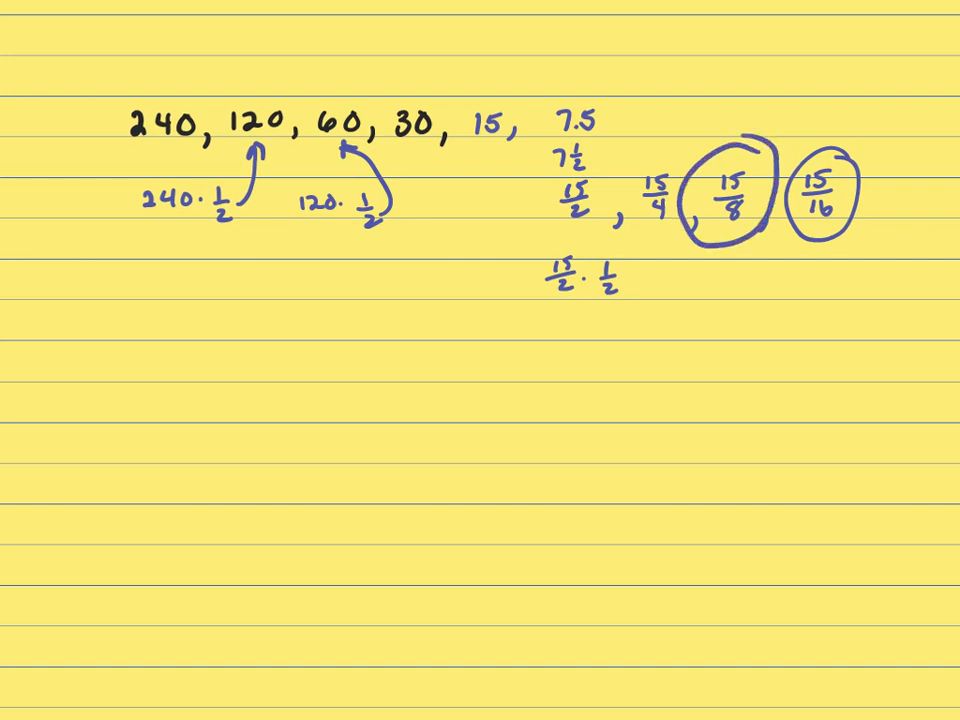